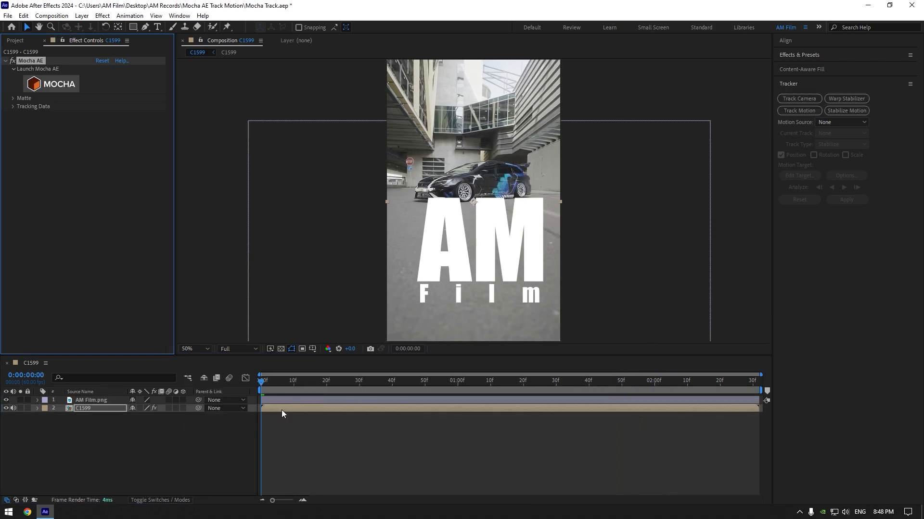
- Launch Mocha AE on the footage and outline the glass walkway window with an X-spline
left_click(58, 83)
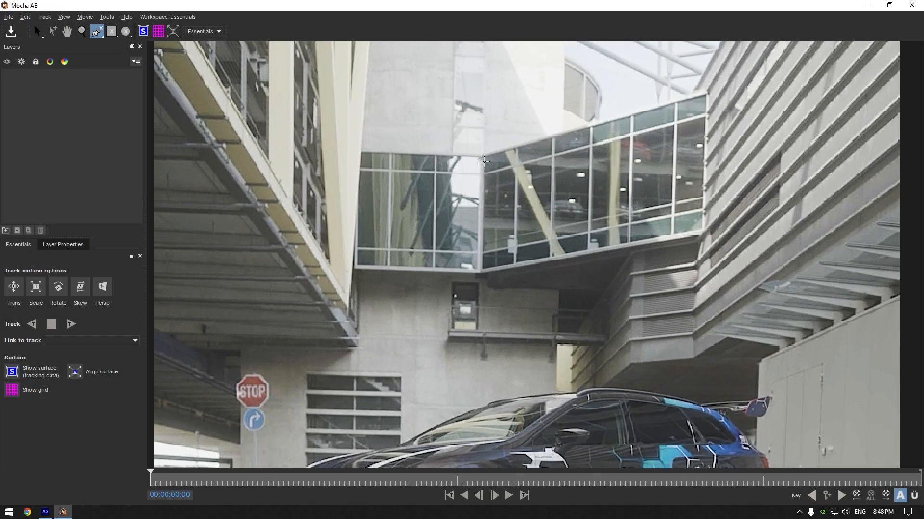
left_click_drag(483, 139, 483, 286)
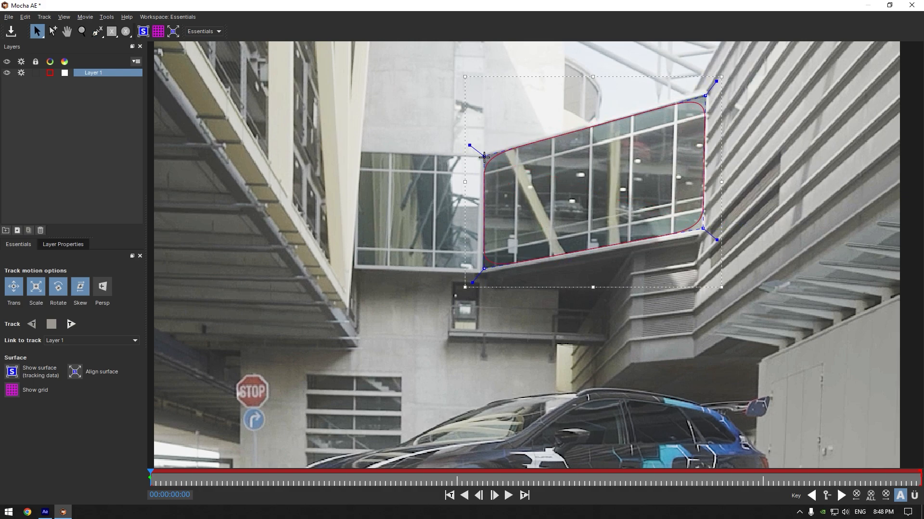
- Show the surface, fit its corners to the walkway window, then exit Mocha to After Effects
left_click(143, 31)
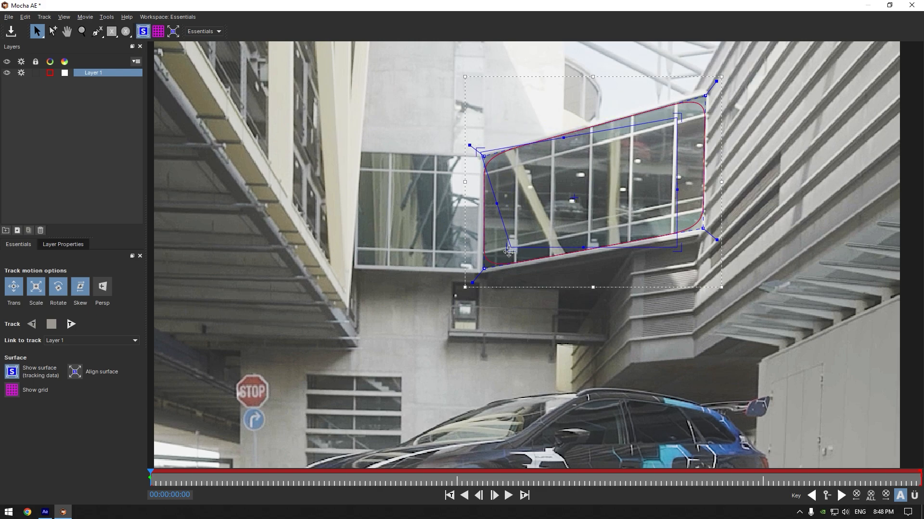
left_click_drag(508, 251, 480, 280)
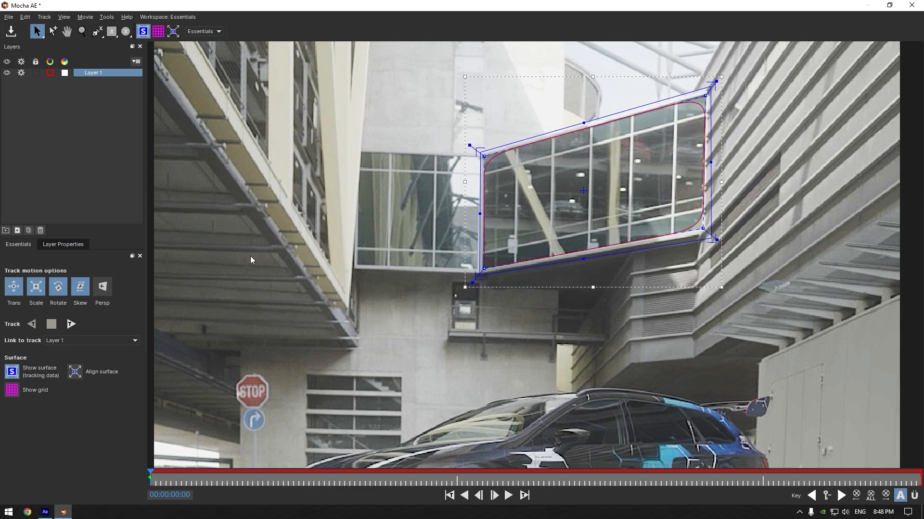
left_click(71, 324)
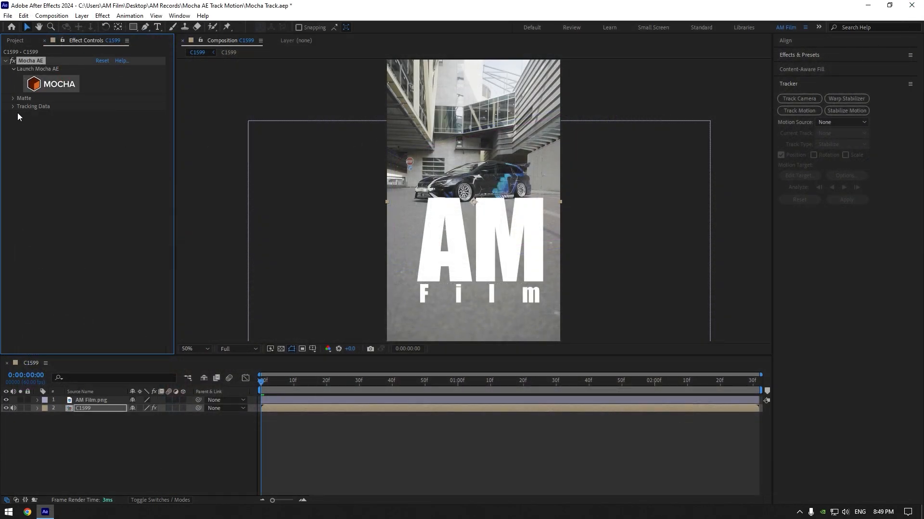
- Create track data in the Mocha effect and set export to Corner Pin (Support Motion Blur)
left_click(12, 106)
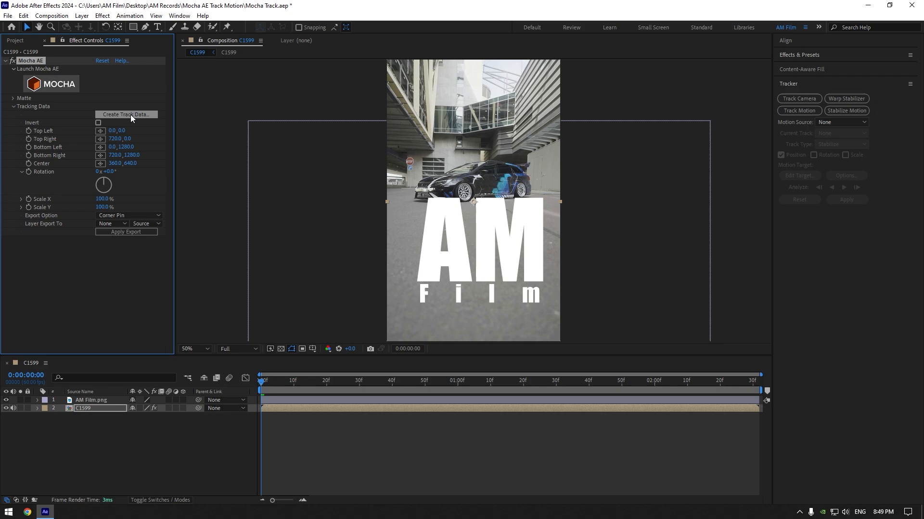
left_click(128, 214)
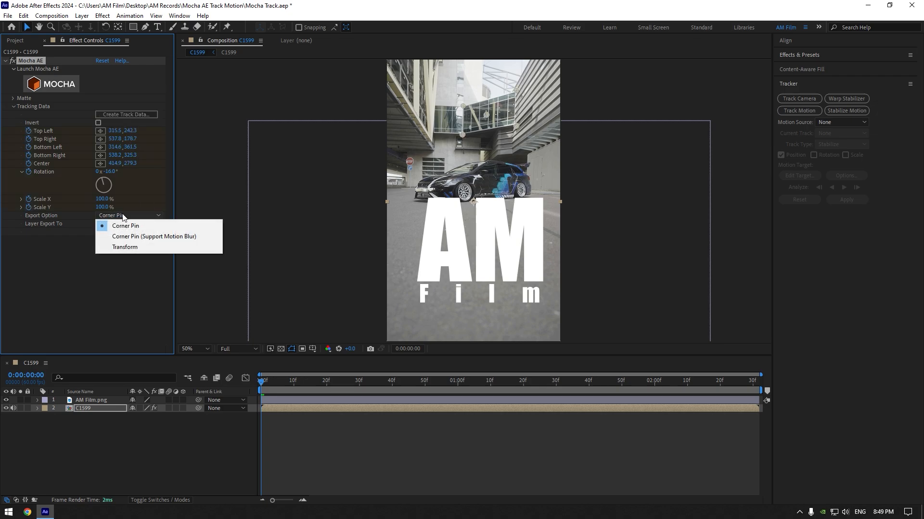
left_click(153, 236)
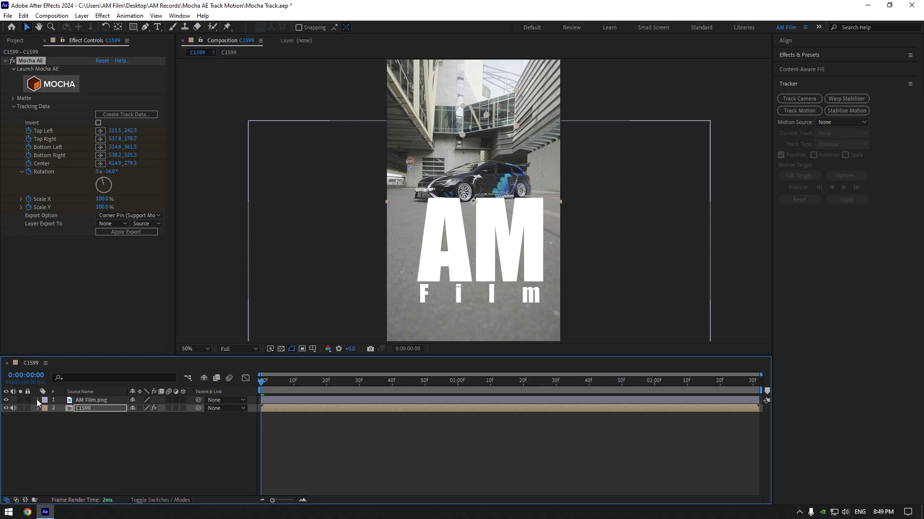
- Hide the AM Film logo, select the C1599 layer and bring up the Layer Export To choices
left_click(35, 400)
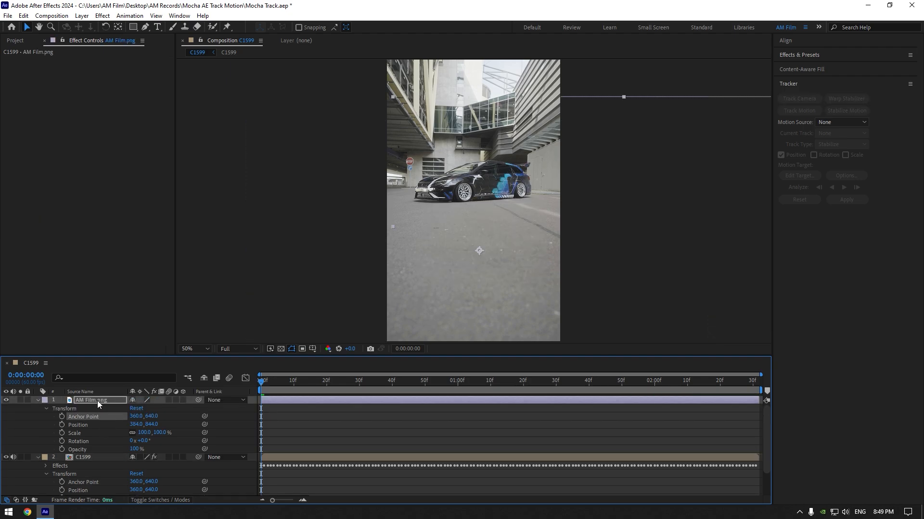
left_click(83, 457)
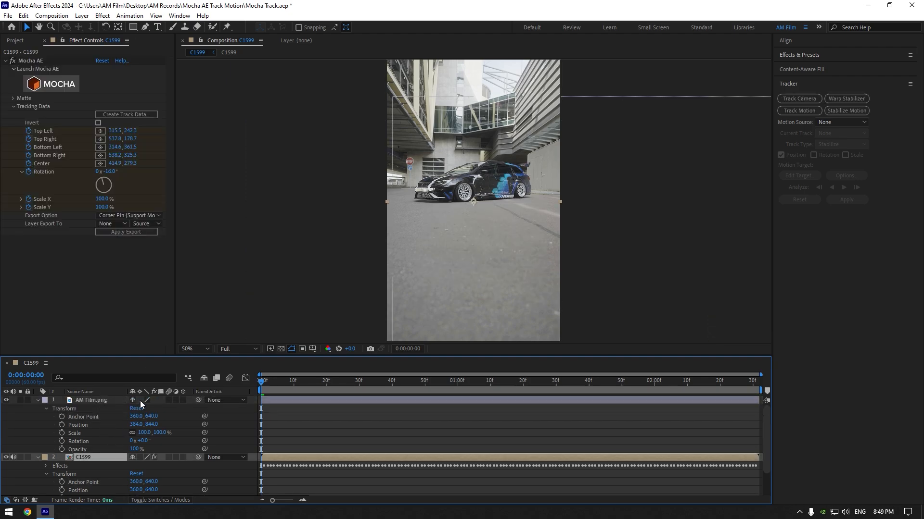
left_click(111, 223)
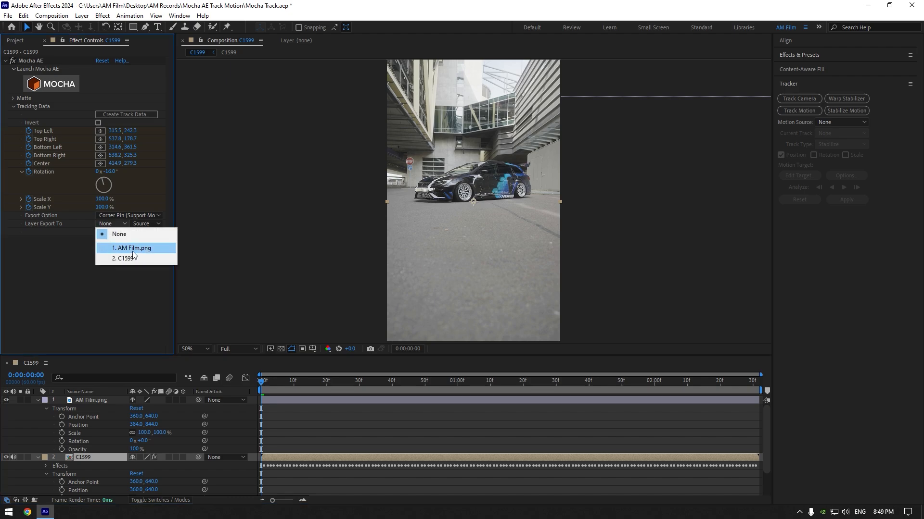
- Export the track to AM Film.png as corner pin keyframes and select the logo layer
left_click(132, 247)
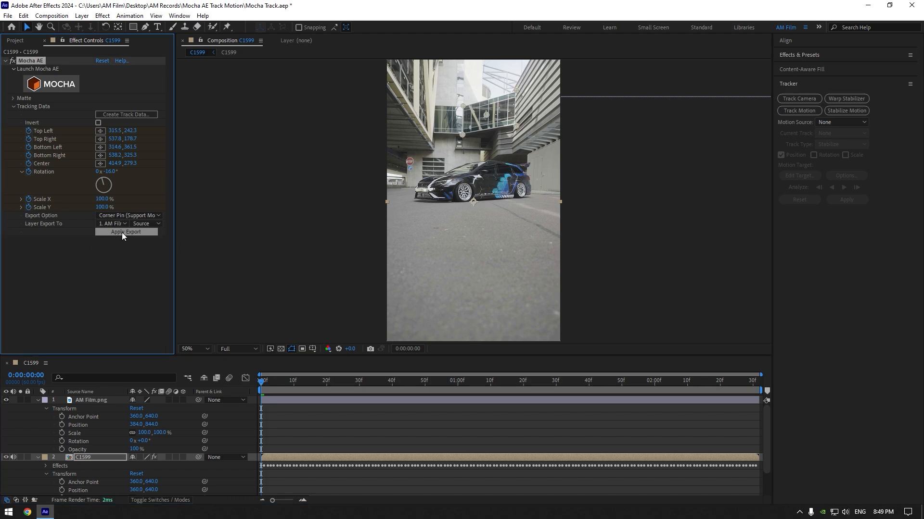
left_click(125, 232)
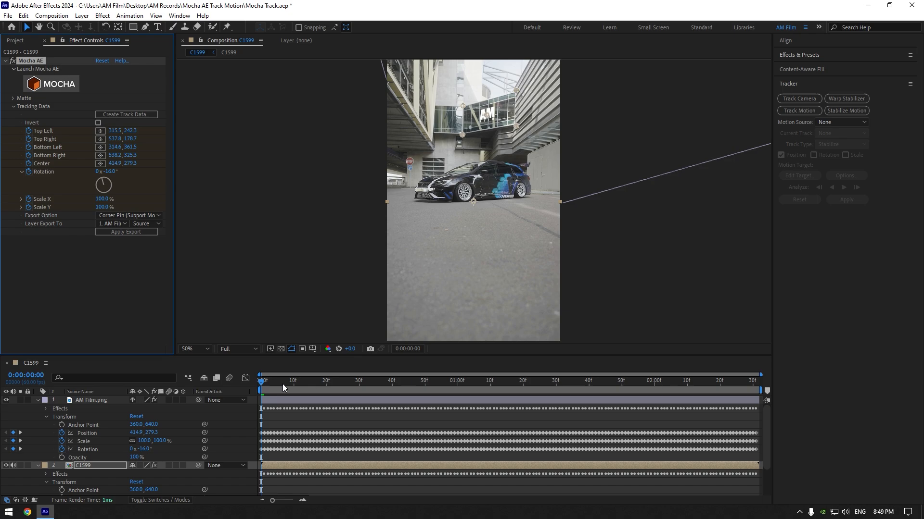
left_click(506, 382)
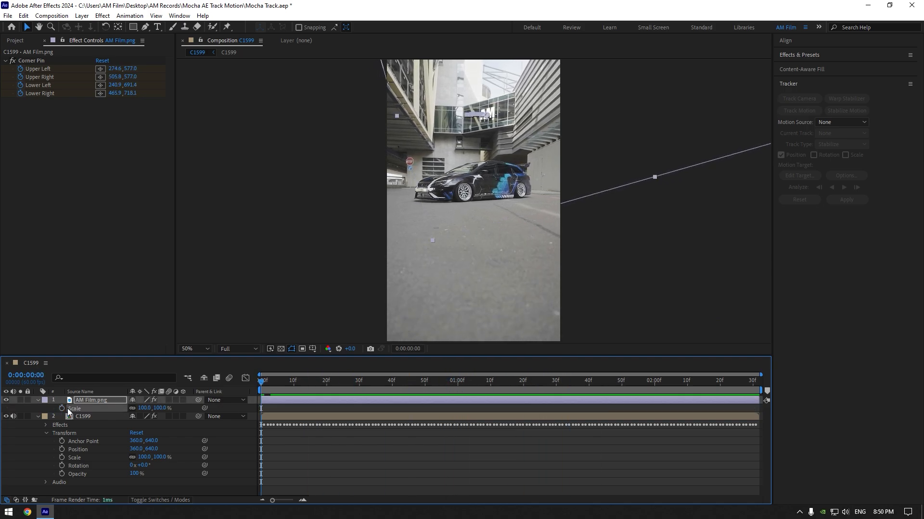
mouse_move(63, 412)
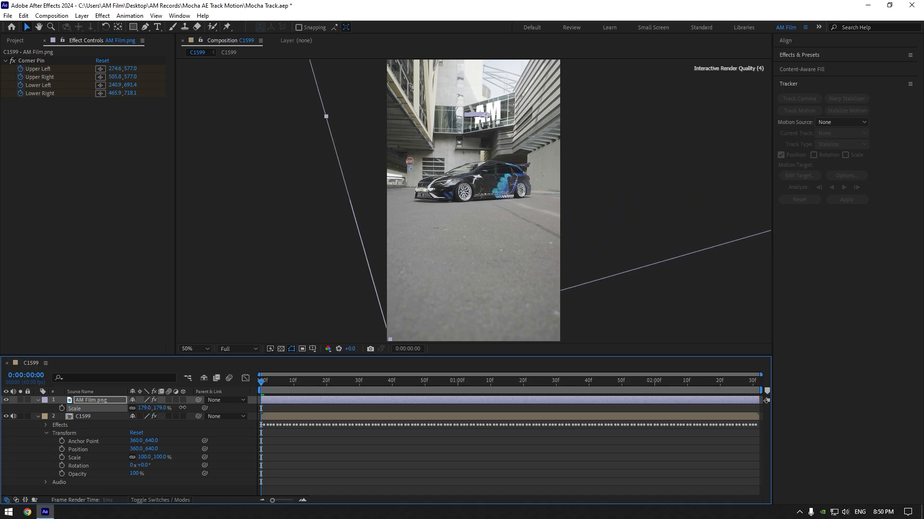
- Scale the AM Film logo to 192% and scrub the playhead to preview it following the window
left_click(290, 402)
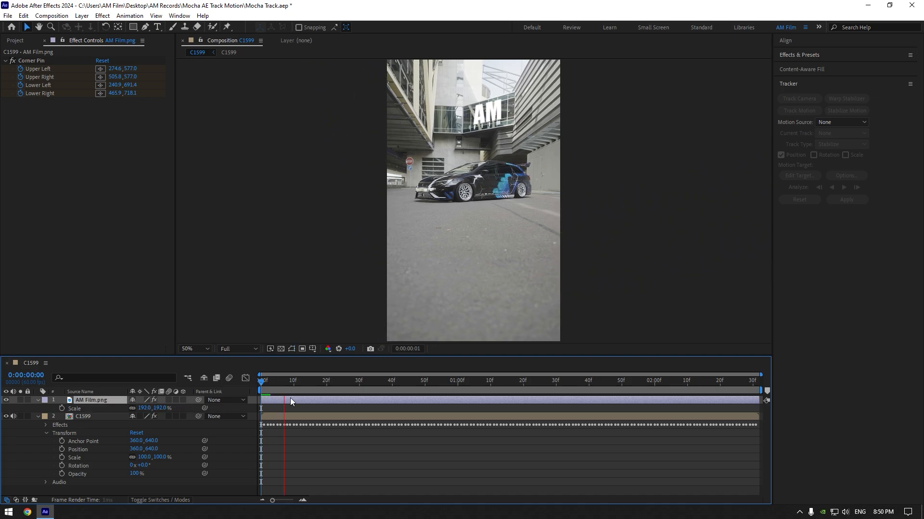
left_click(670, 381)
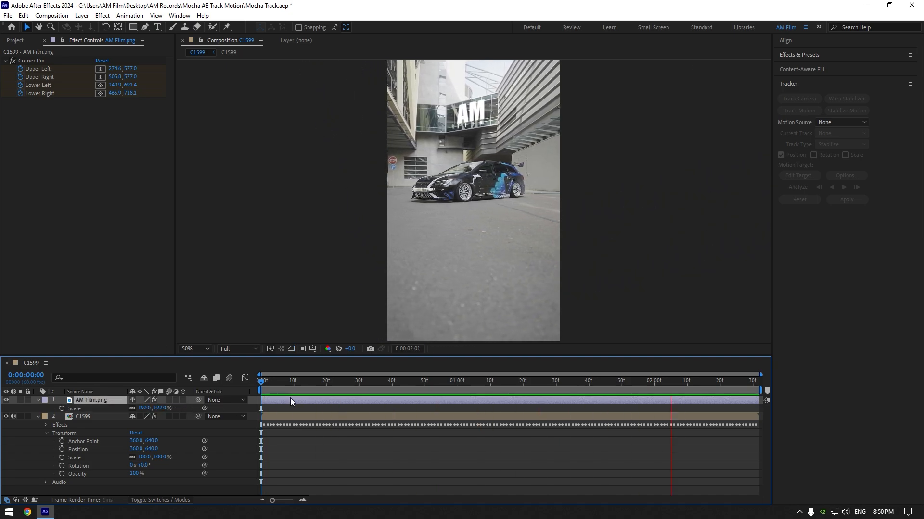